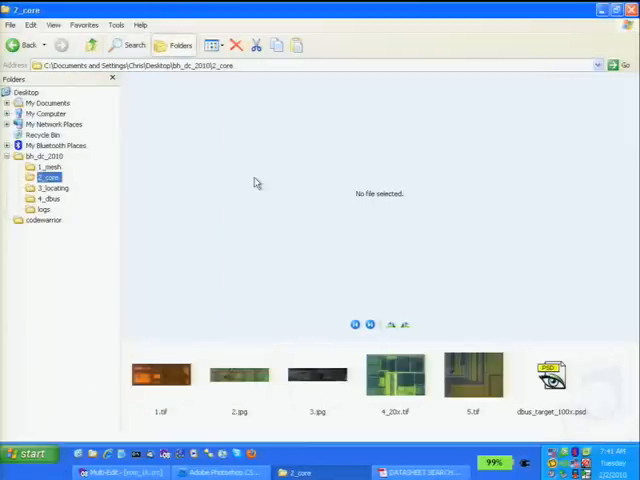
# Step: Preview 1.tif from 2_core, then the grey mesh image 6.tif in 1_mesh
pyautogui.click(163, 373)
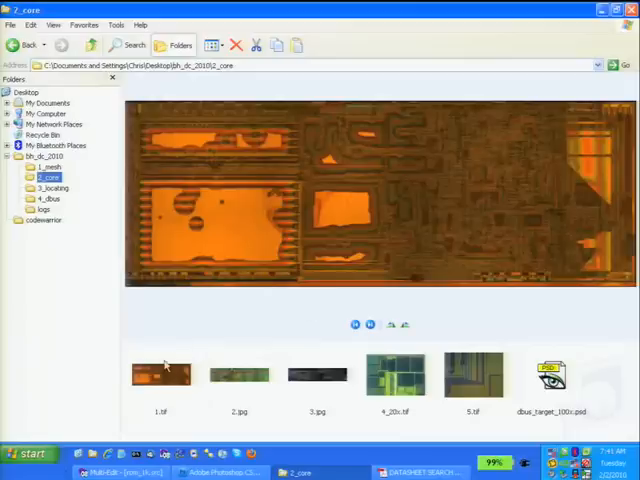
pyautogui.moveTo(165, 375)
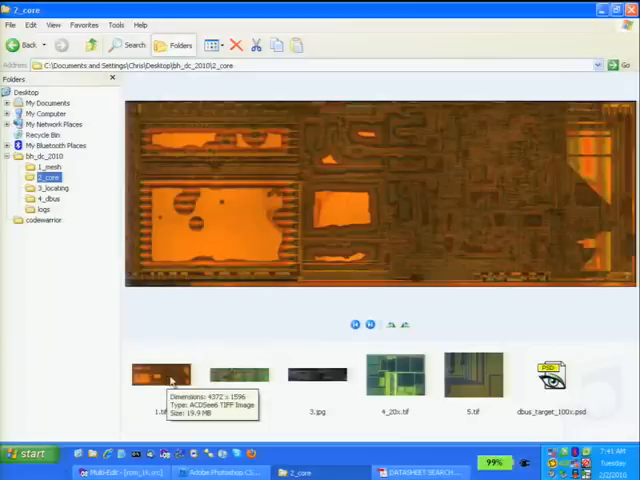
pyautogui.moveTo(95, 248)
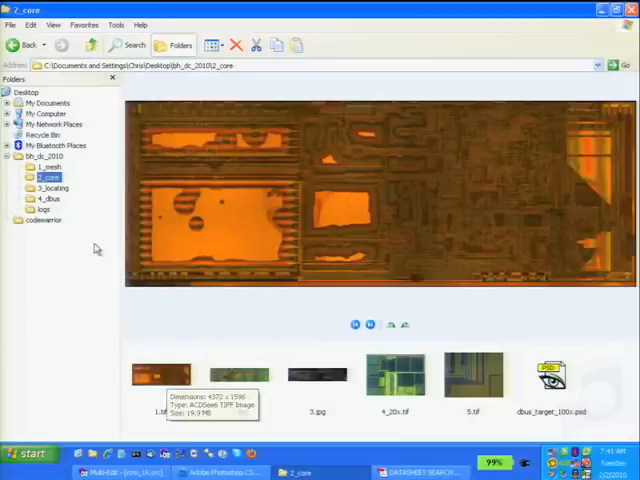
pyautogui.click(52, 166)
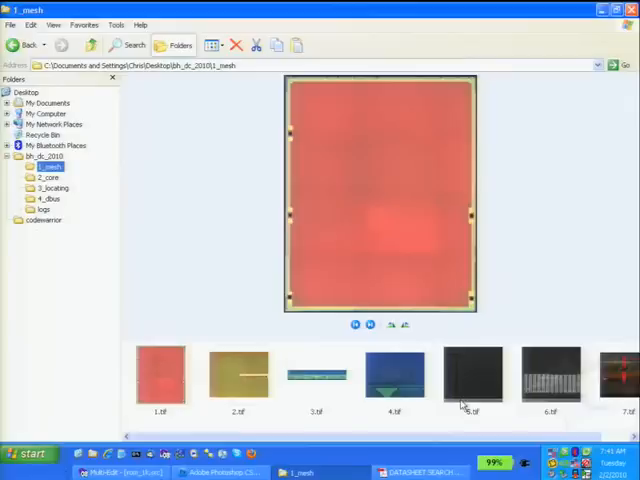
pyautogui.click(550, 373)
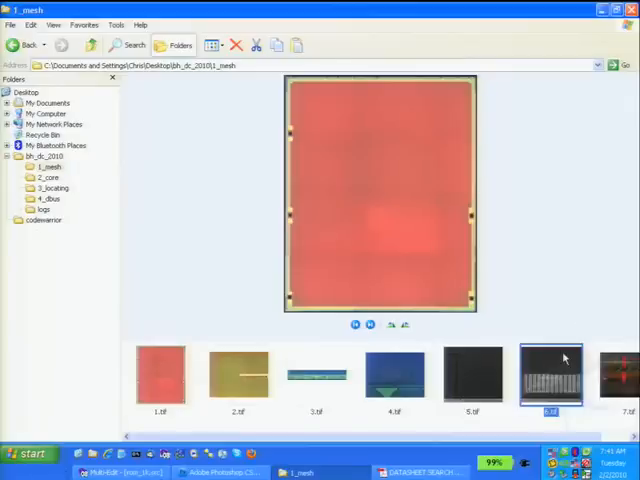
pyautogui.click(550, 374)
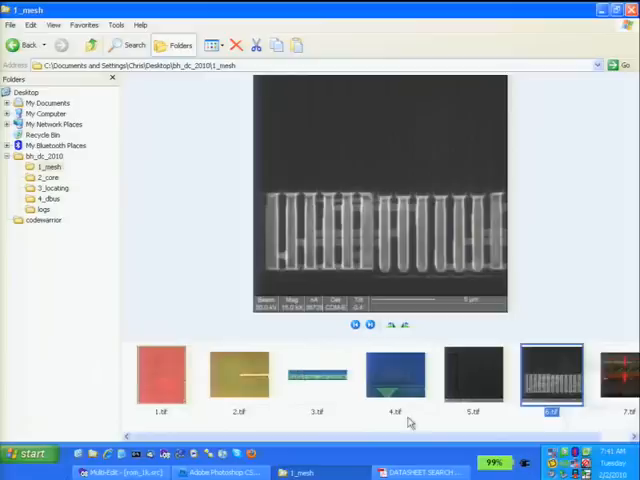
pyautogui.moveTo(343, 293)
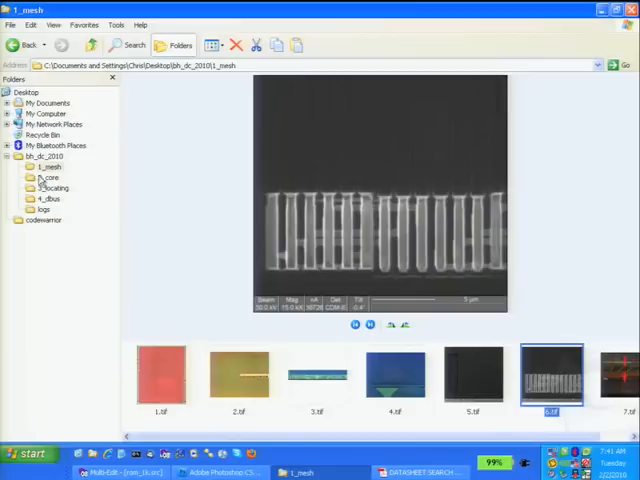
# Step: Return to 2_core, hide the folder tree, and open 1.tif in the viewer
pyautogui.click(50, 177)
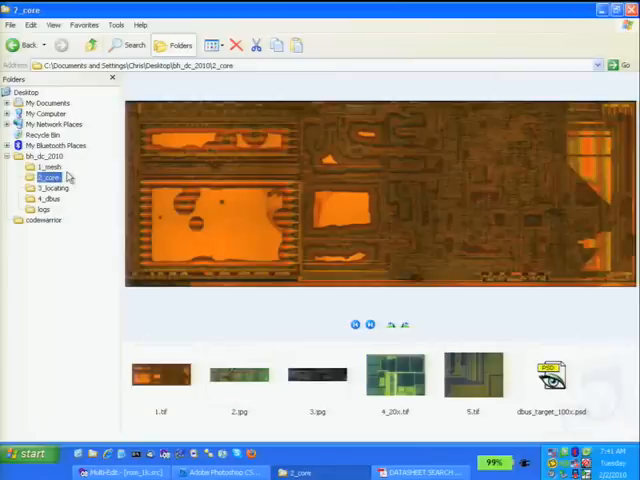
pyautogui.click(175, 44)
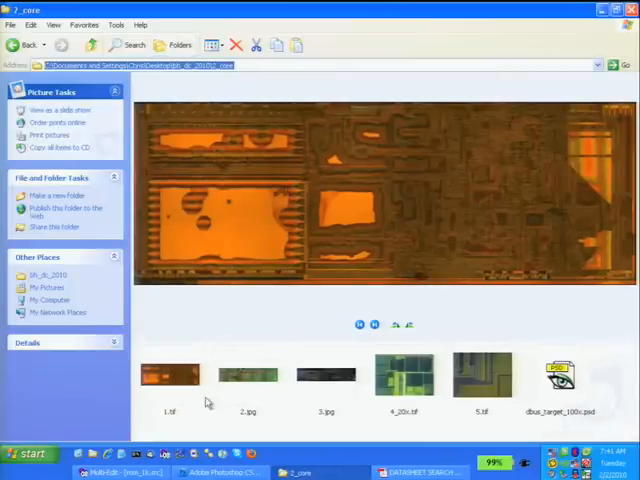
pyautogui.doubleClick(170, 375)
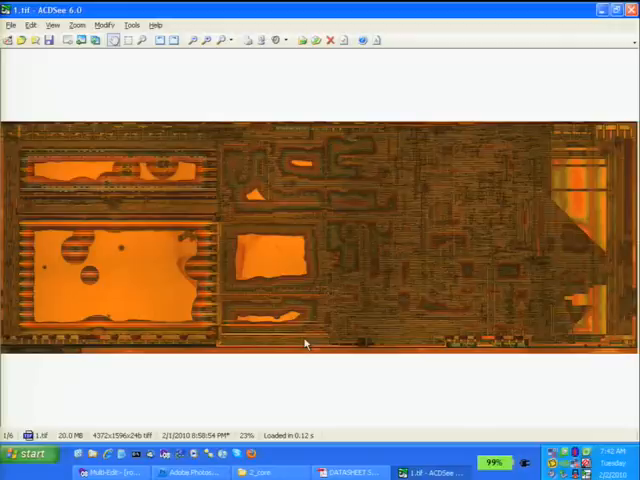
pyautogui.moveTo(214, 55)
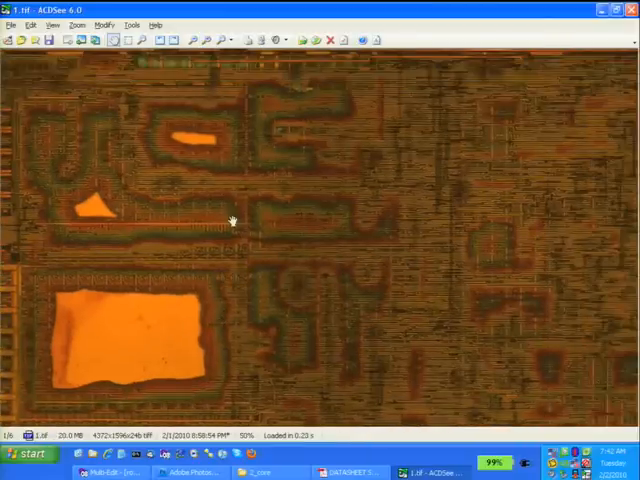
pyautogui.moveTo(228, 193)
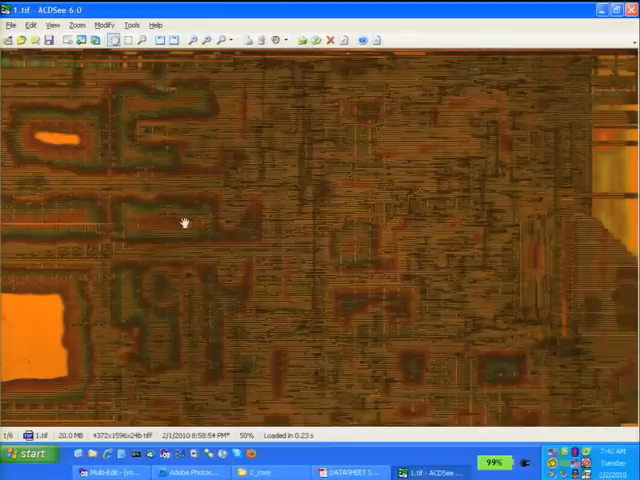
pyautogui.moveTo(212, 219)
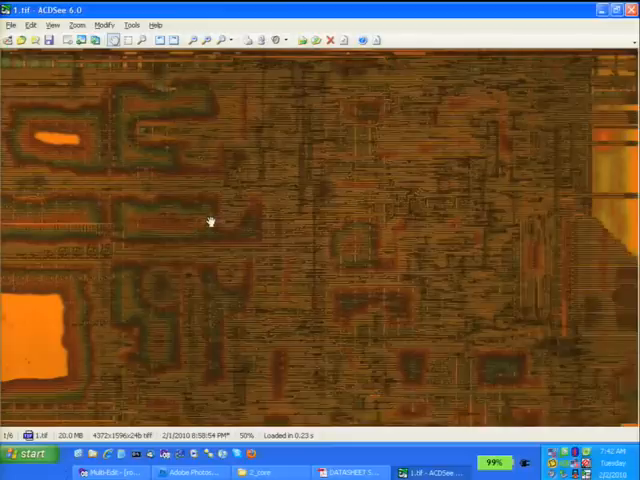
pyautogui.moveTo(88, 168)
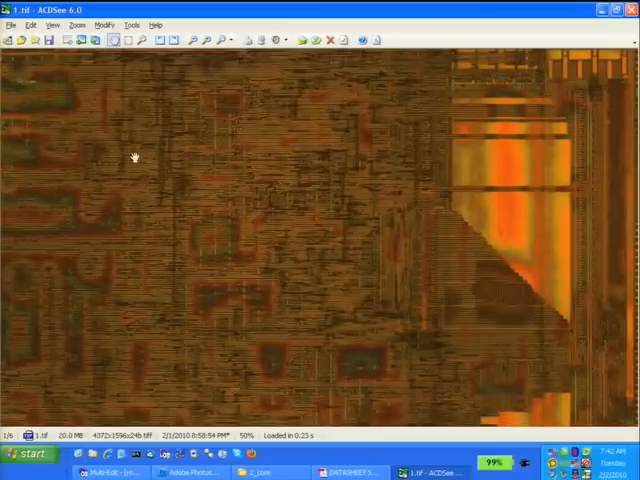
pyautogui.moveTo(174, 170)
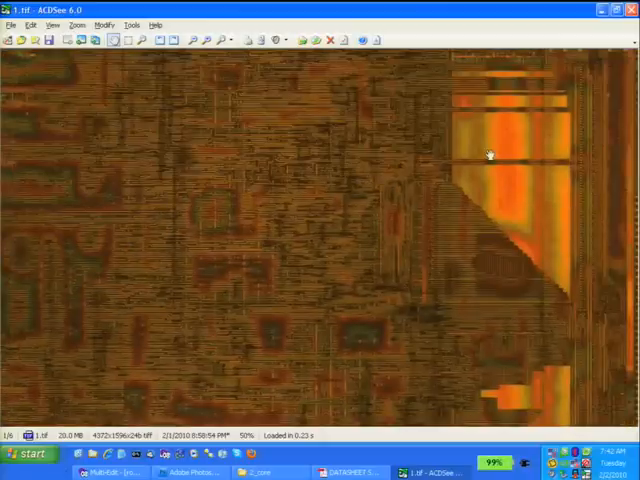
pyautogui.moveTo(505, 160)
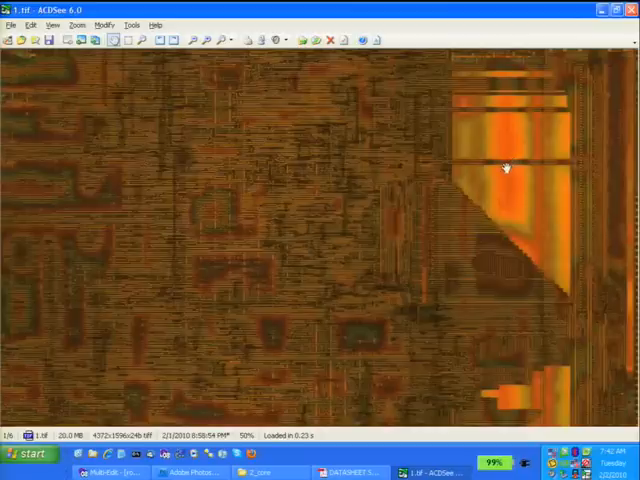
pyautogui.moveTo(437, 138)
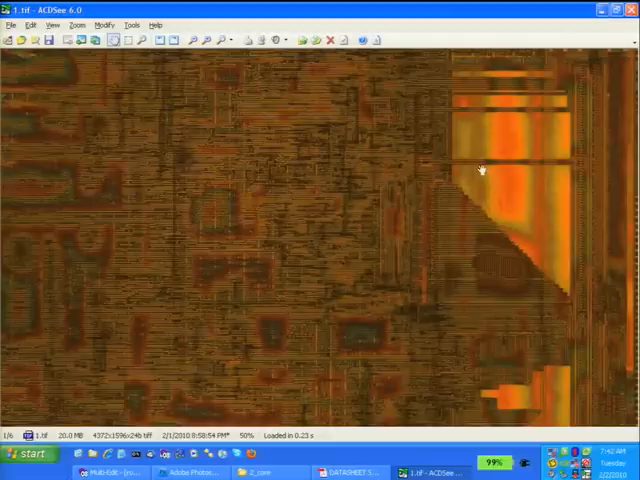
pyautogui.moveTo(473, 161)
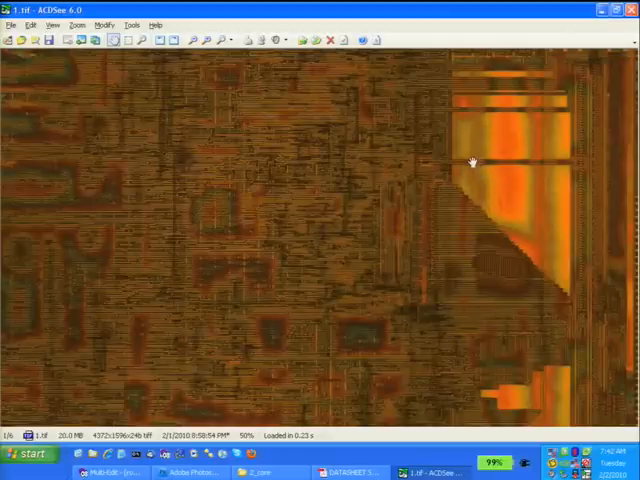
pyautogui.moveTo(285, 130)
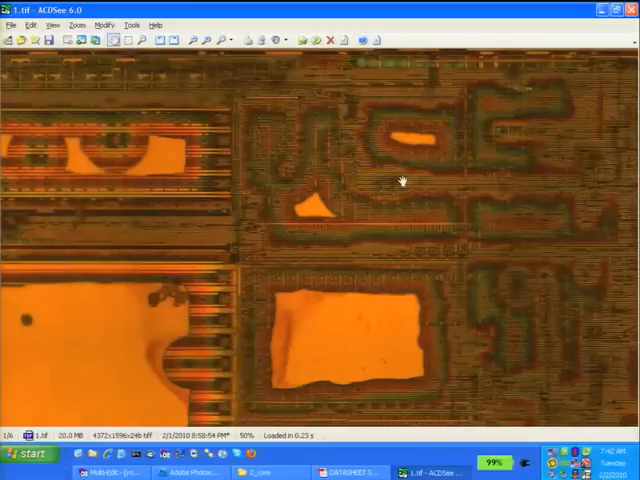
pyautogui.moveTo(340, 100)
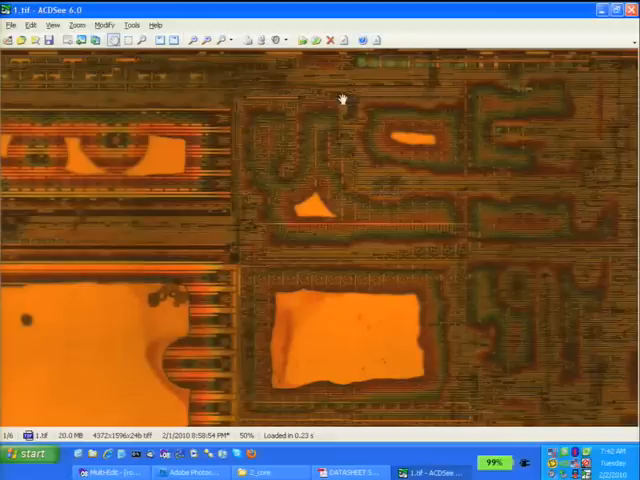
pyautogui.moveTo(337, 115)
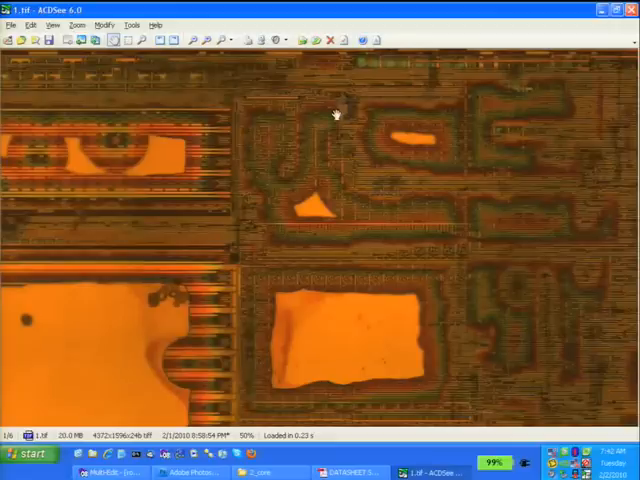
pyautogui.moveTo(333, 124)
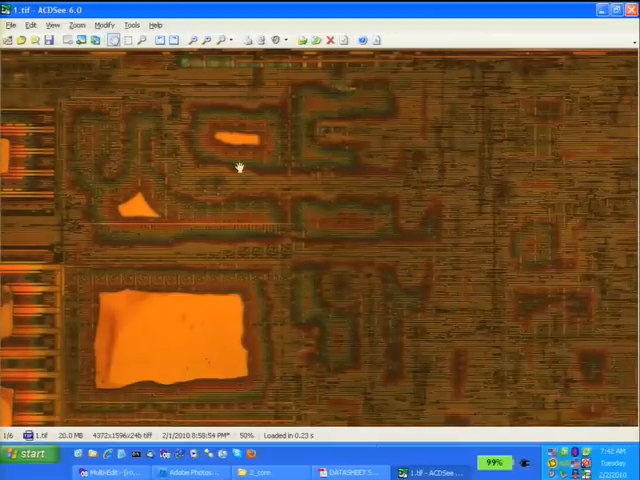
pyautogui.moveTo(248, 133)
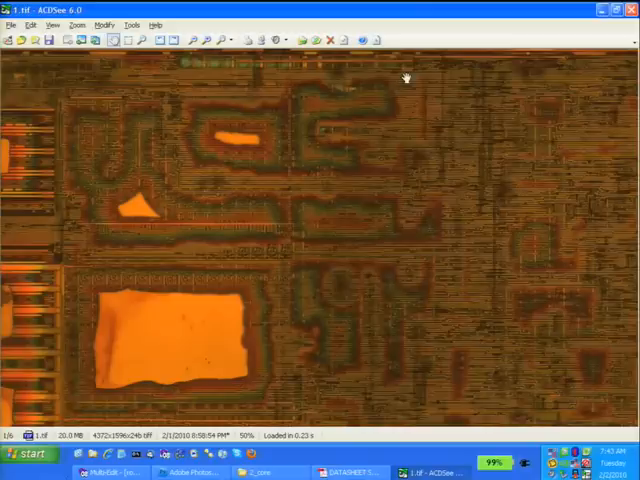
pyautogui.moveTo(405, 122)
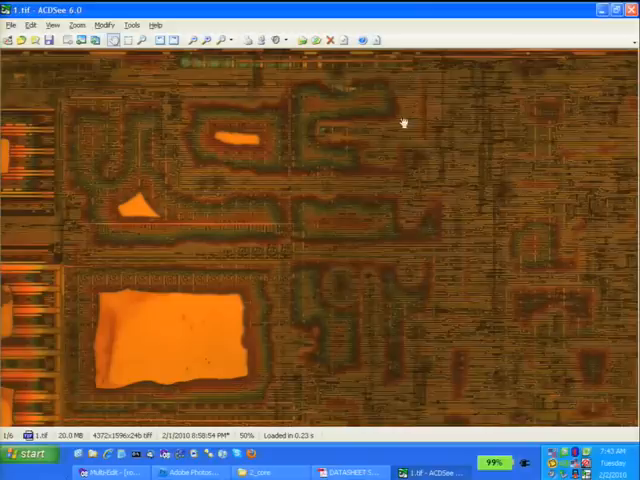
# Step: Magnify the core image to 200% to reveal the bus lines
pyautogui.click(190, 40)
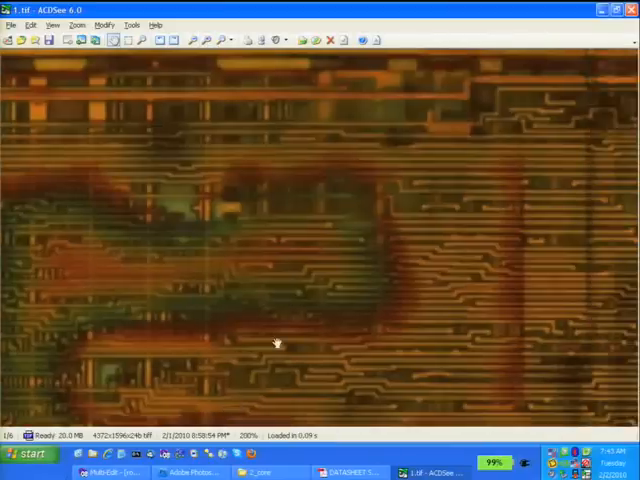
pyautogui.moveTo(175, 155)
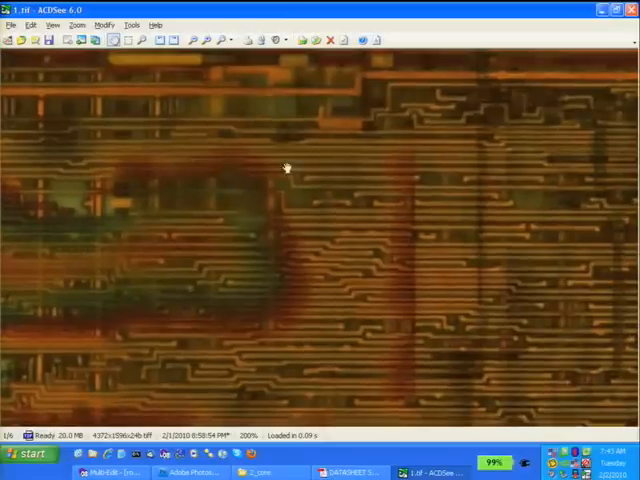
pyautogui.moveTo(324, 157)
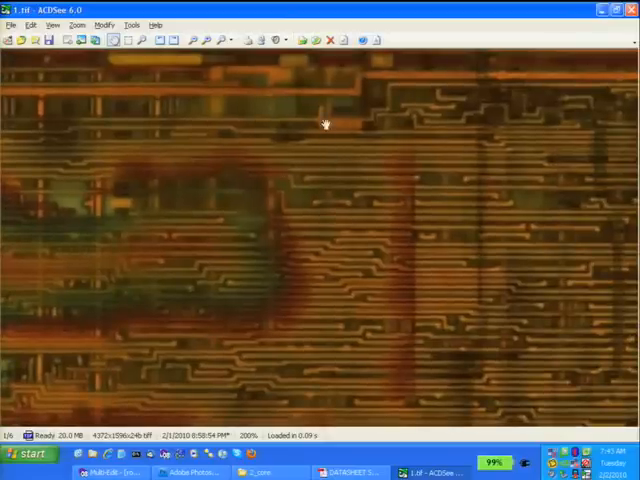
pyautogui.moveTo(332, 124)
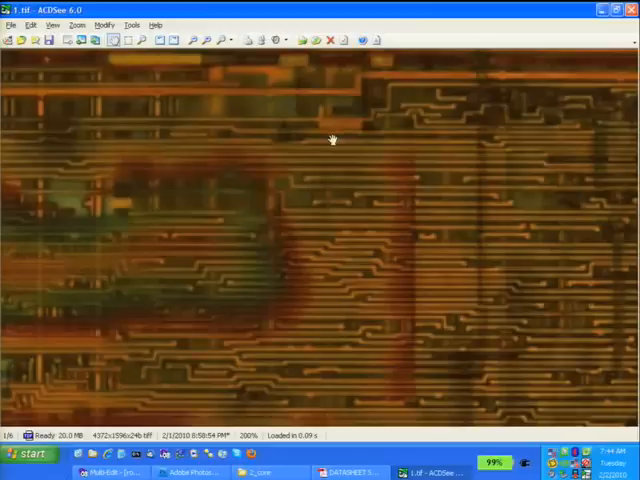
pyautogui.moveTo(365, 160)
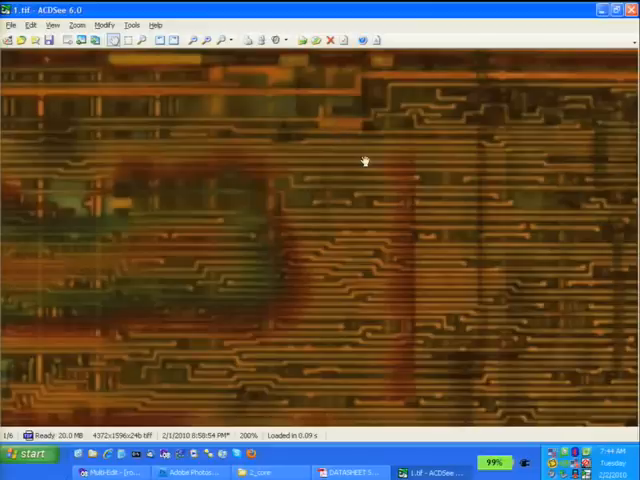
pyautogui.moveTo(365, 161)
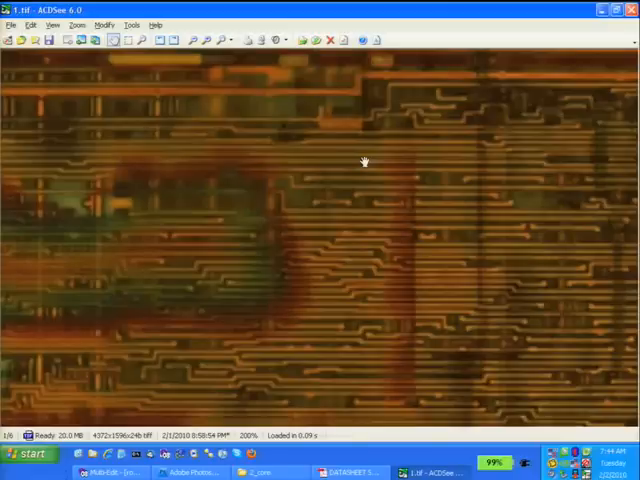
pyautogui.moveTo(340, 176)
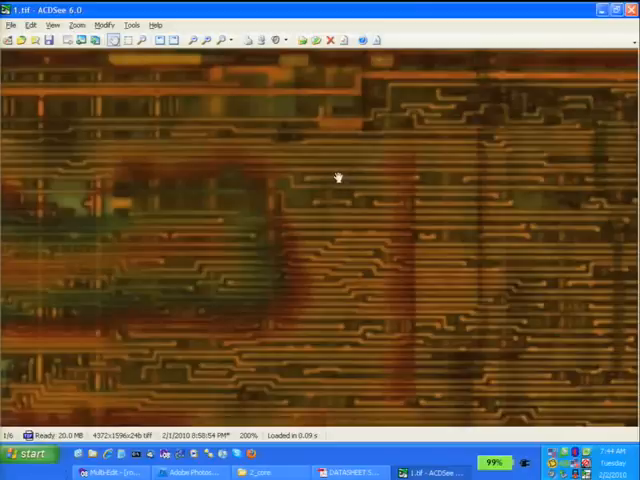
pyautogui.moveTo(242, 269)
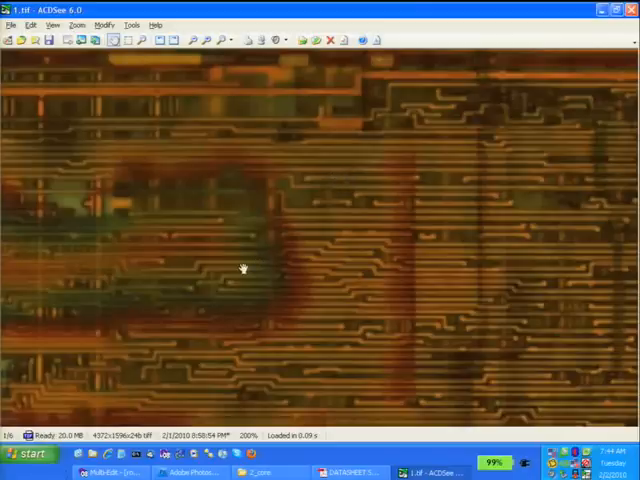
pyautogui.moveTo(232, 128)
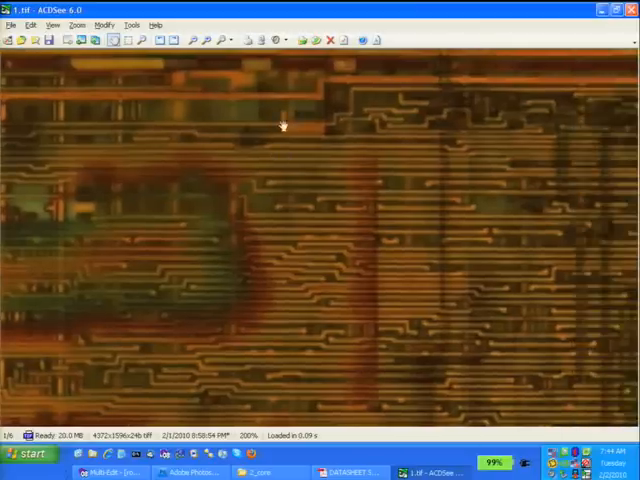
pyautogui.moveTo(211, 132)
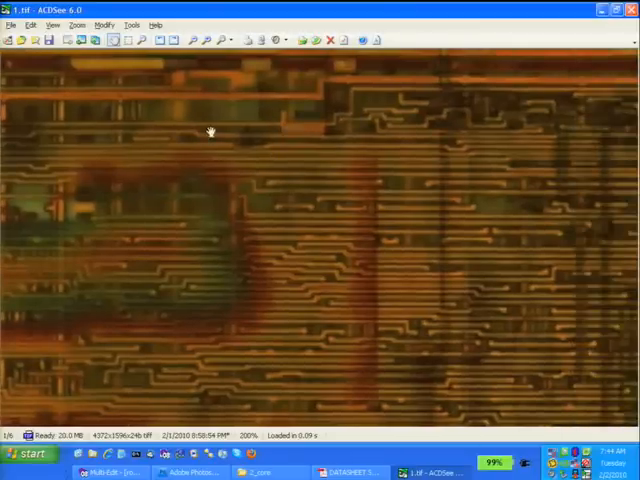
pyautogui.moveTo(214, 168)
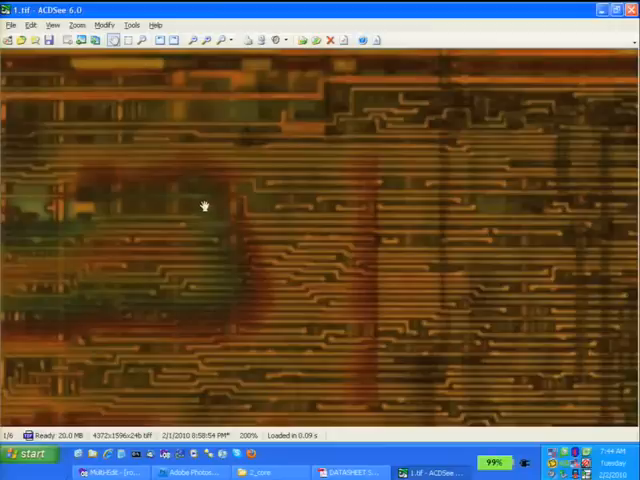
pyautogui.moveTo(224, 241)
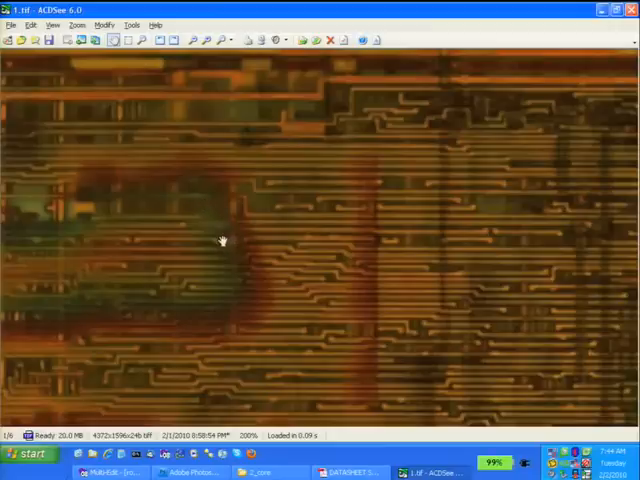
pyautogui.moveTo(148, 248)
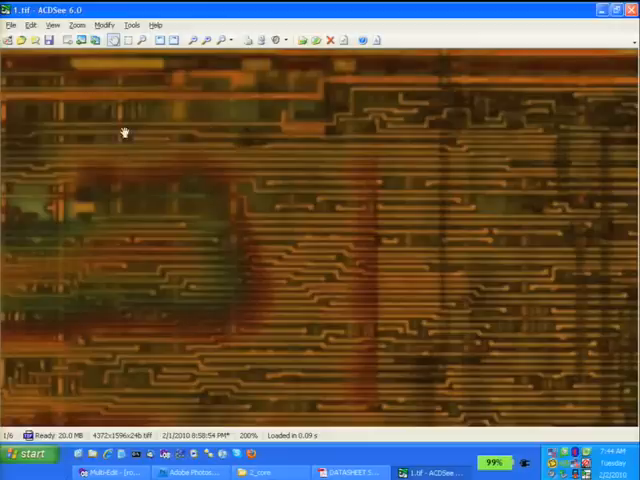
# Step: Pan the 200% image to the region with the large orange pad below the wiring
pyautogui.moveTo(124, 132); pyautogui.dragTo(118, 80)
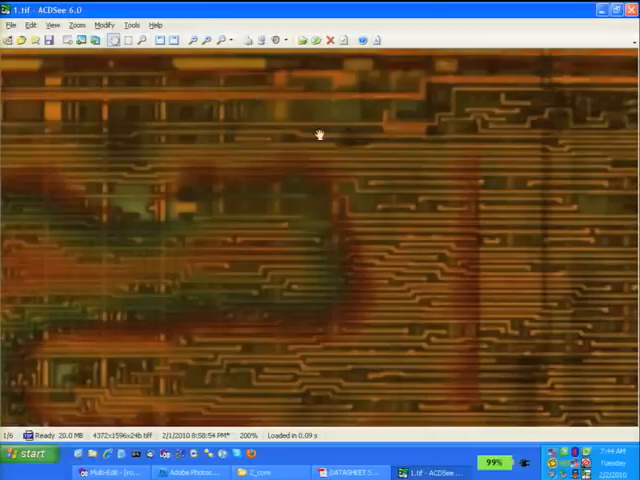
pyautogui.moveTo(170, 137)
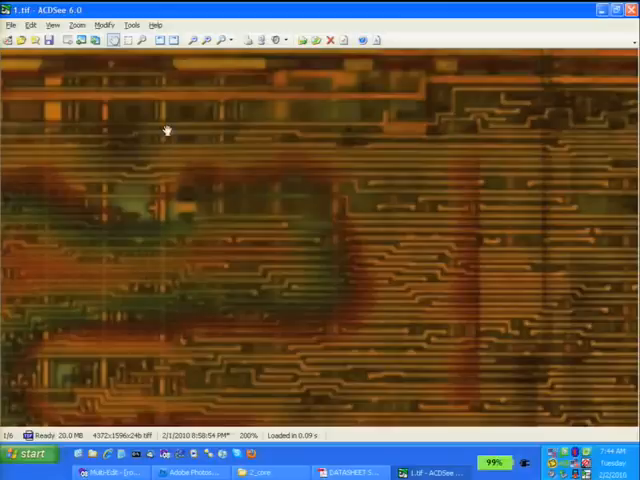
pyautogui.moveTo(140, 127)
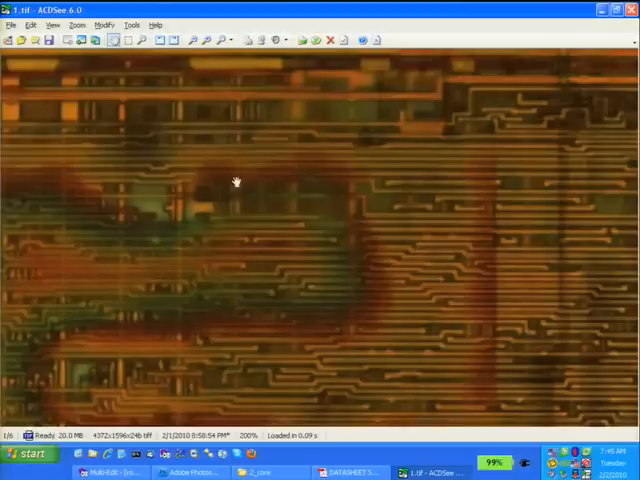
pyautogui.moveTo(324, 199)
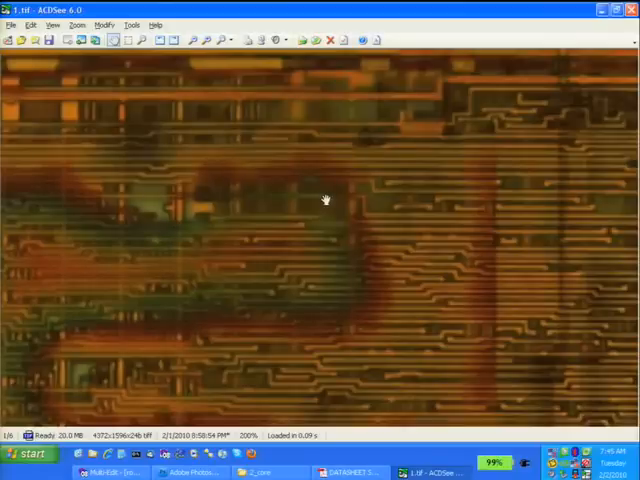
pyautogui.moveTo(323, 198); pyautogui.dragTo(143, 243)
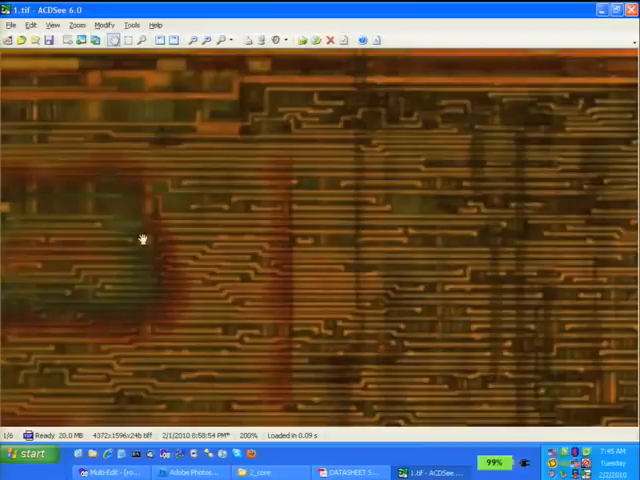
pyautogui.moveTo(143, 240); pyautogui.dragTo(420, 303)
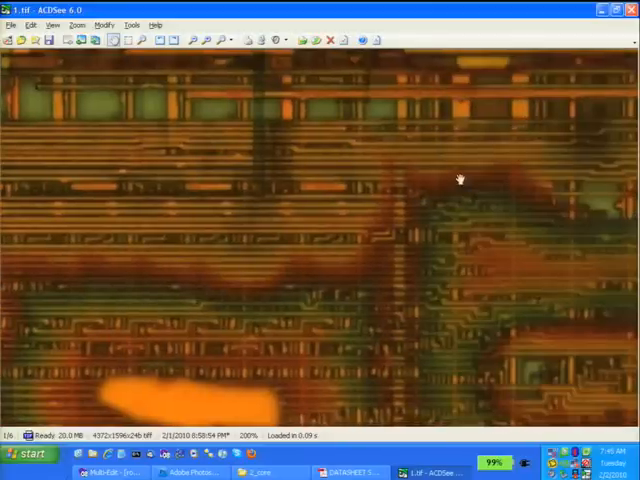
pyautogui.moveTo(461, 150)
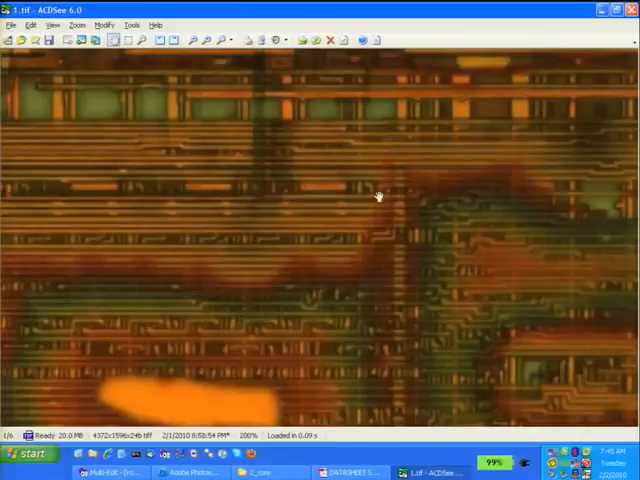
pyautogui.moveTo(362, 172)
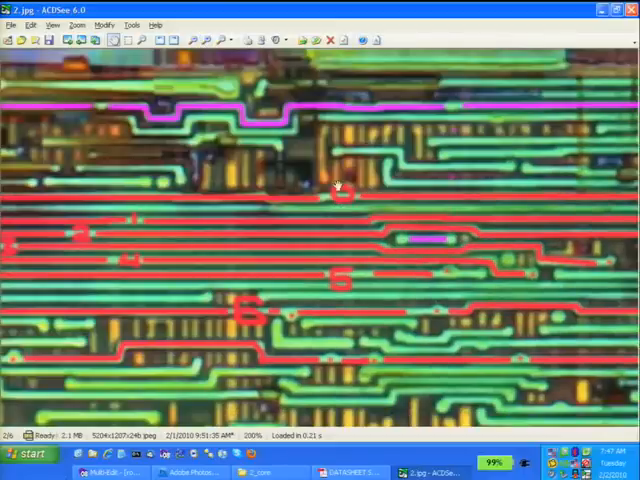
pyautogui.moveTo(350, 205)
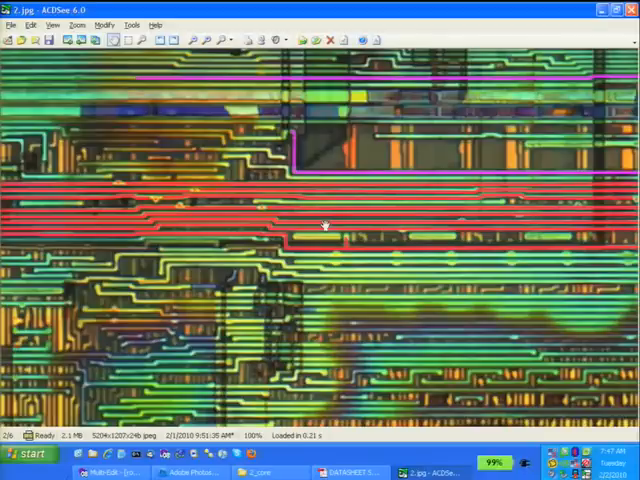
pyautogui.moveTo(443, 223)
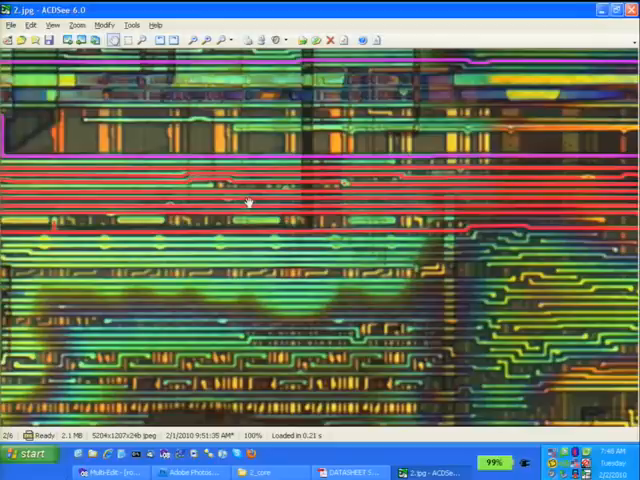
pyautogui.moveTo(268, 193)
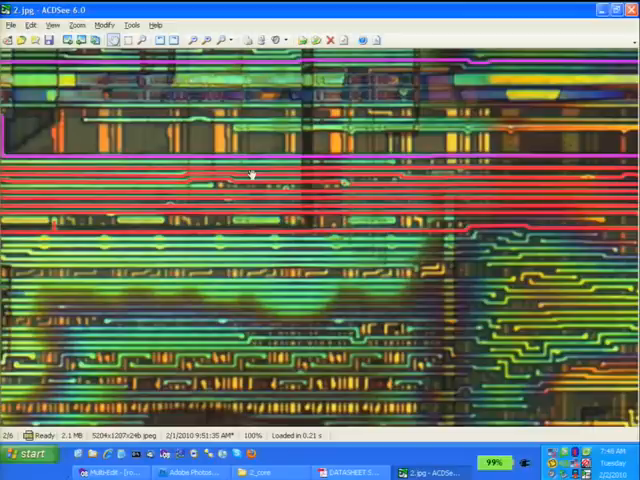
pyautogui.moveTo(240, 174)
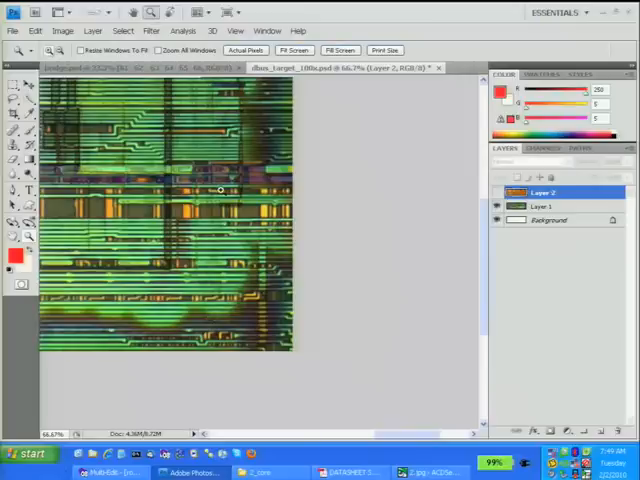
pyautogui.moveTo(228, 240)
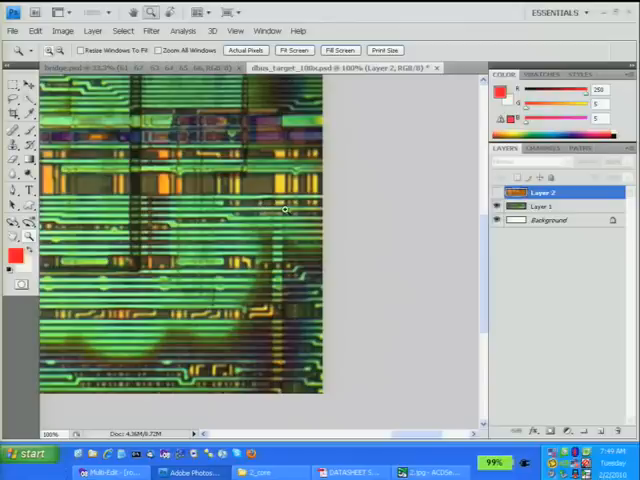
pyautogui.moveTo(250, 210)
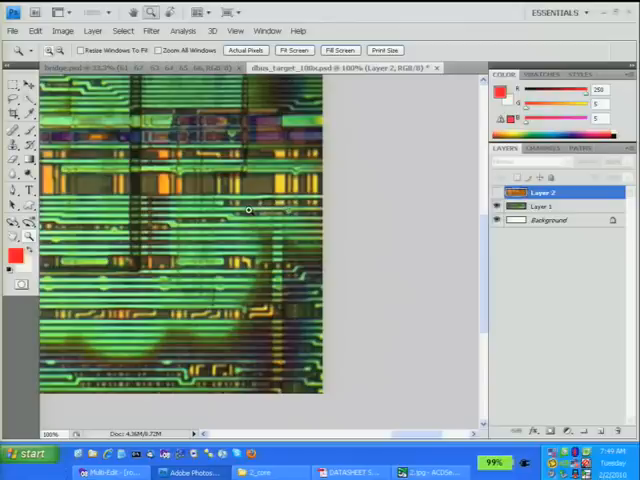
pyautogui.moveTo(288, 211)
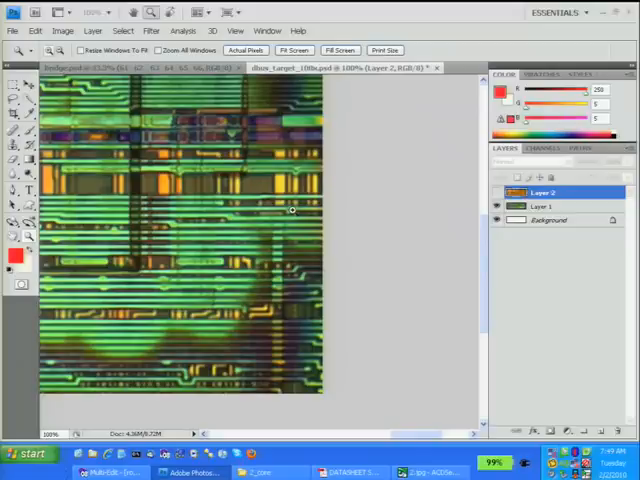
pyautogui.moveTo(292, 211)
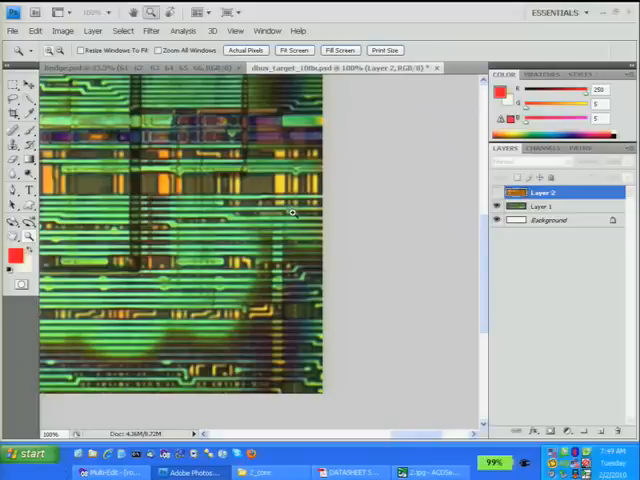